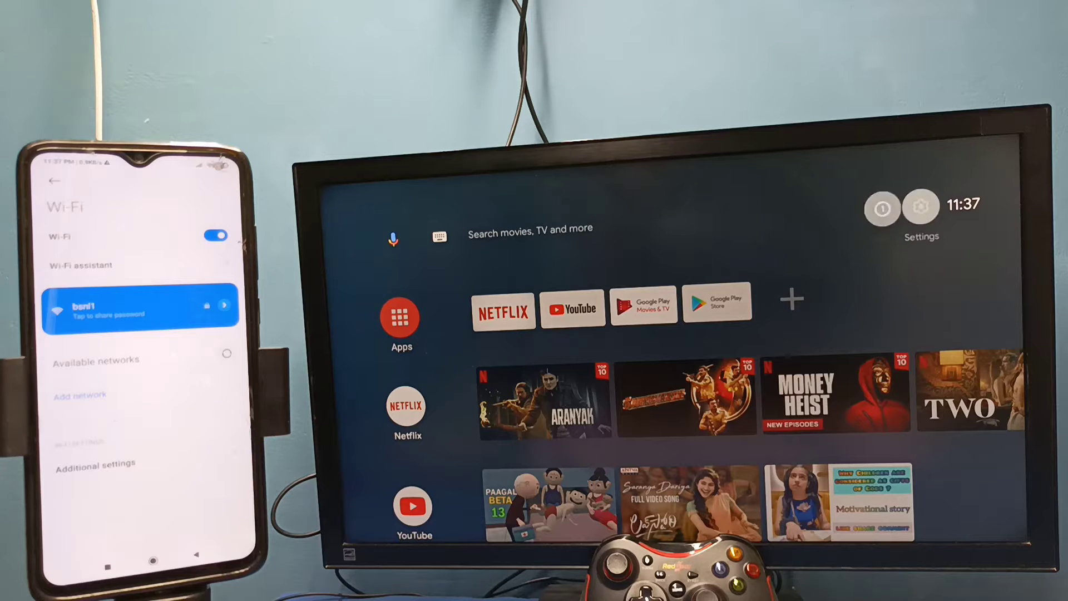
Step: Open the TV's cast notification settings with Always selected
left_click(918, 211)
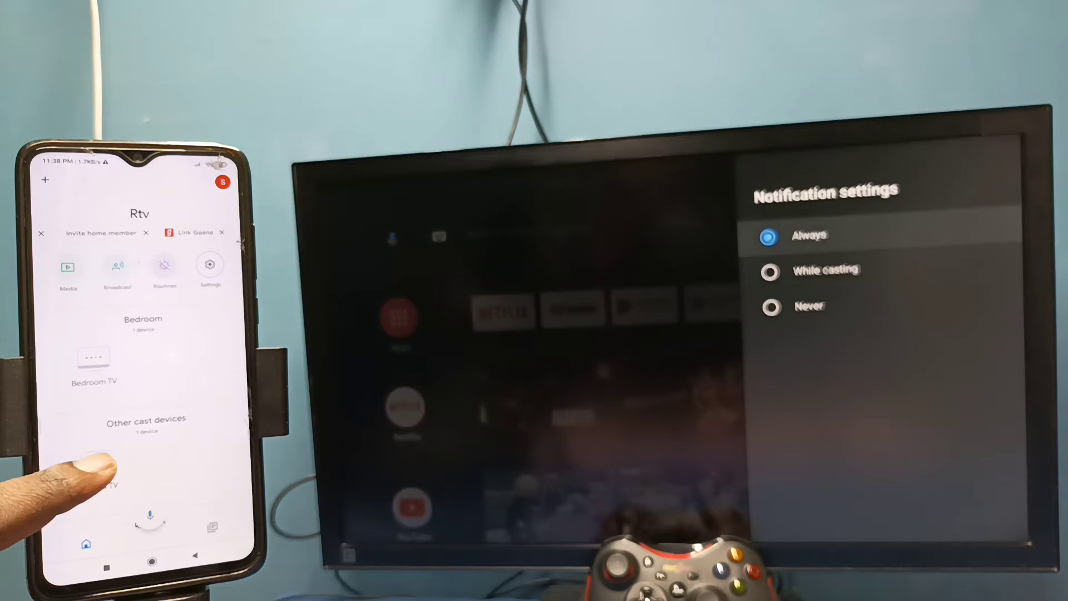
Step: Select the Android TV in Google Home and cast the phone screen to it
left_click(99, 472)
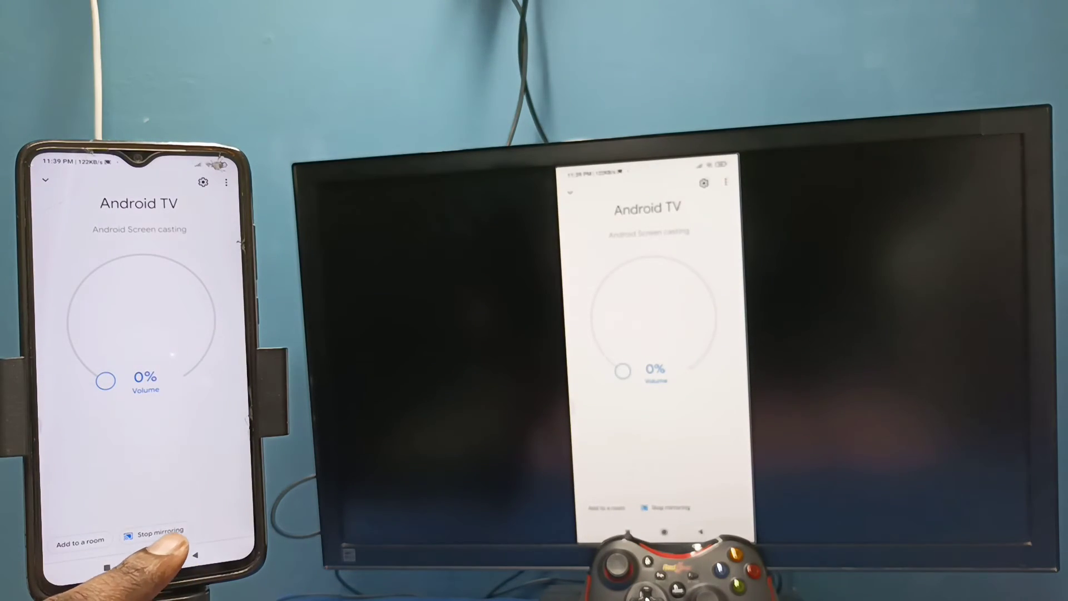
Step: End the Google Home screen mirroring and switch to the phone's Settings app
left_click(158, 530)
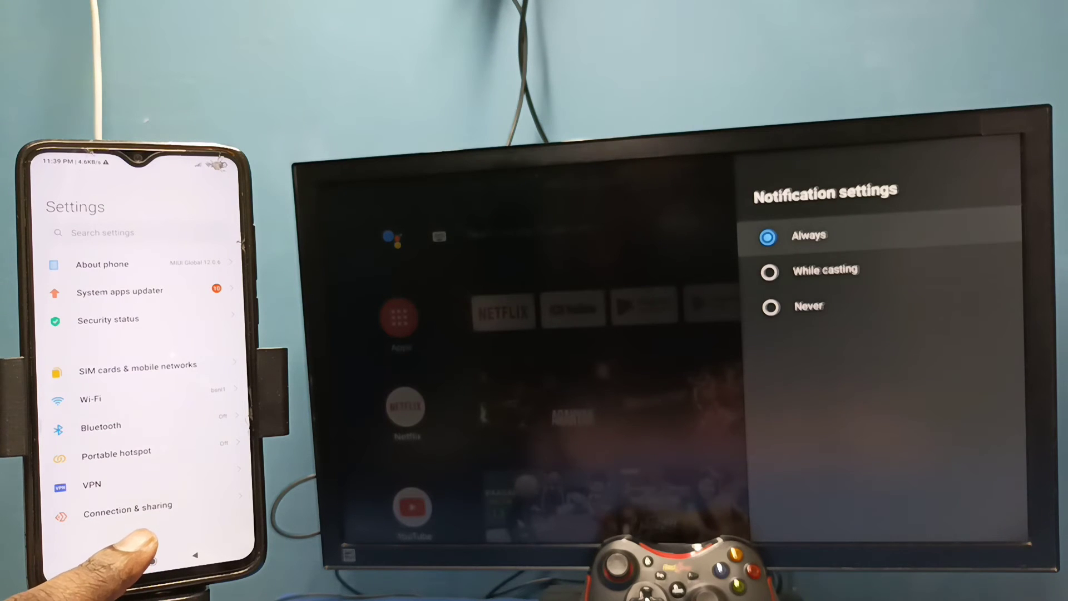
Step: Go to Connection & sharing, then Wireless display, where the Android TV appears
left_click(127, 507)
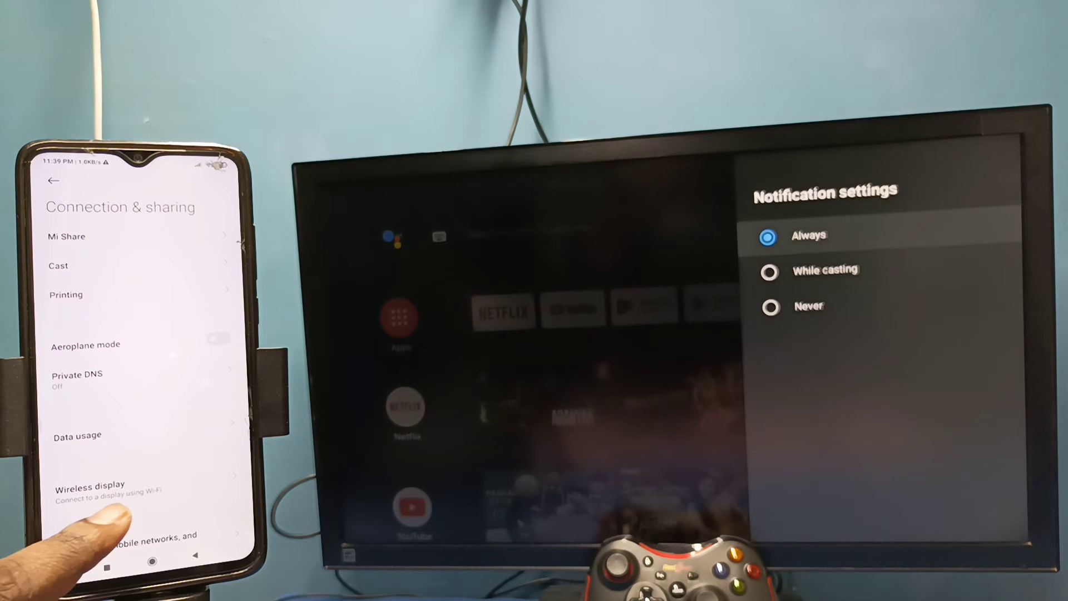
left_click(89, 485)
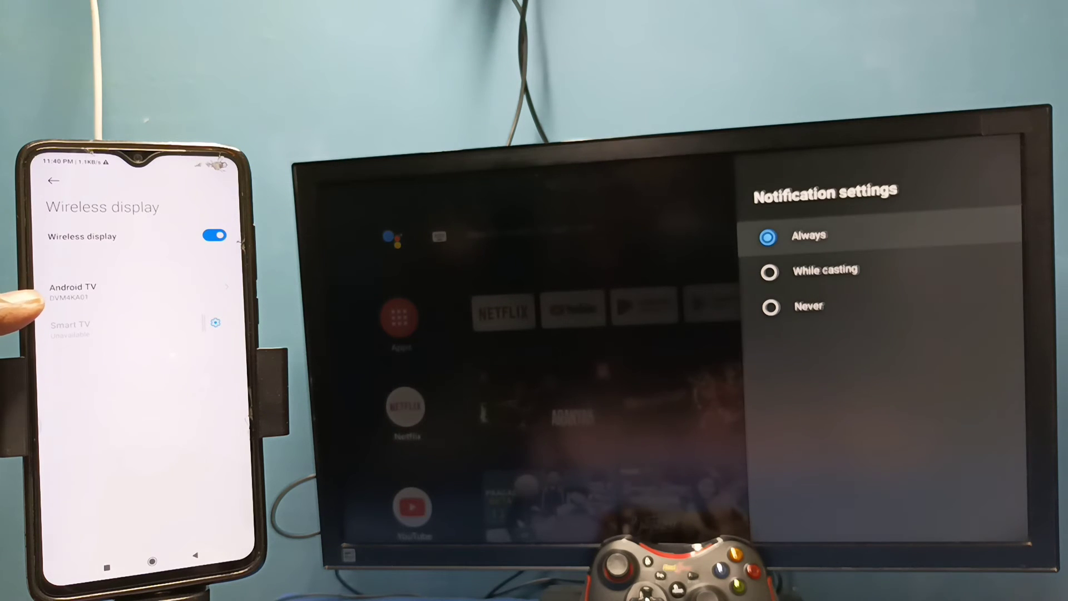
Step: Connect to the Android TV as a wireless display, then bring up its Disconnect prompt
left_click(72, 287)
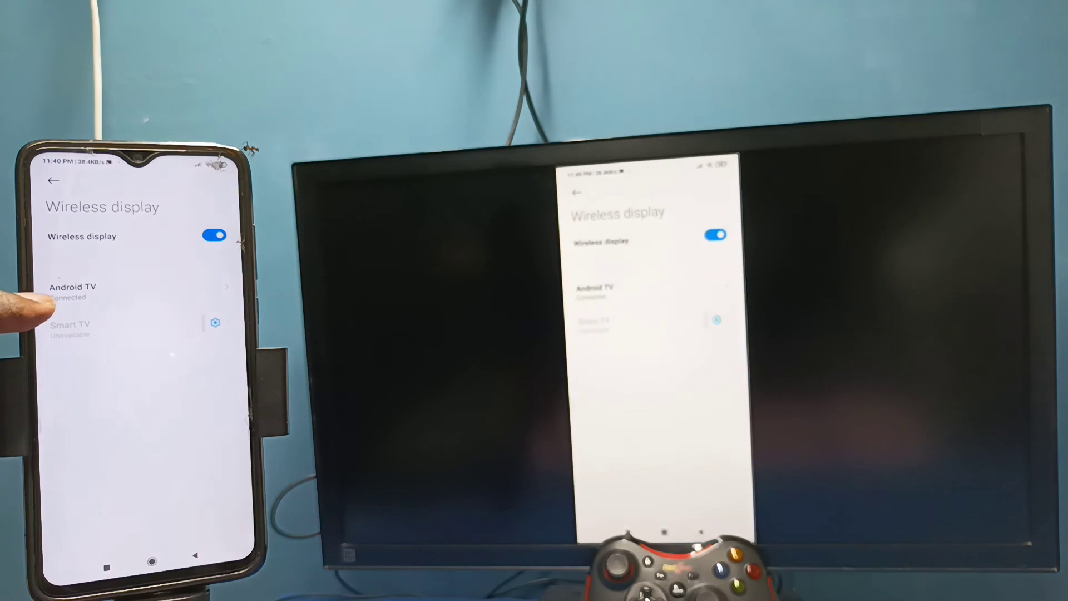
left_click(73, 292)
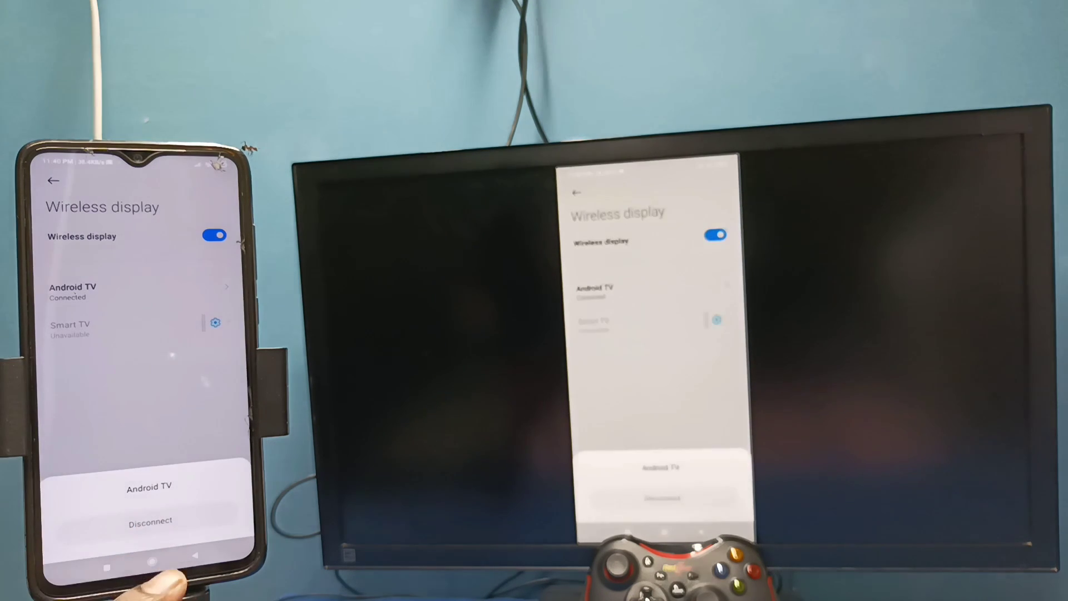